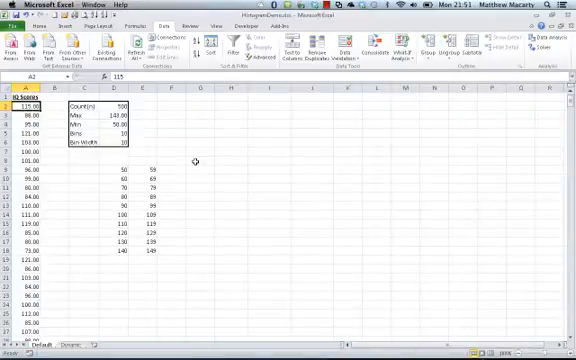
- Head the lower and upper class limit columns LCL in D8 and UCL in E8
left_click(95, 104)
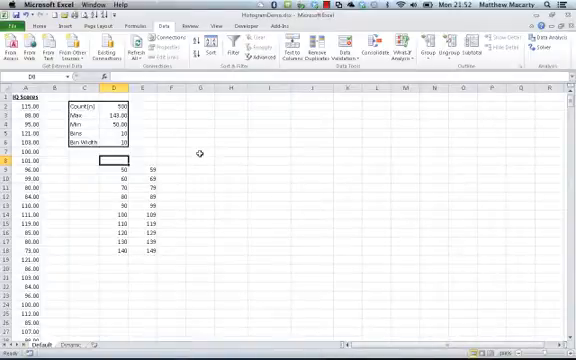
type("LC")
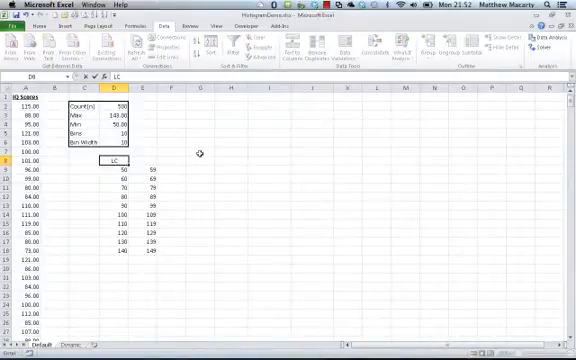
type("LCL")
left_click(144, 160)
type("UCL")
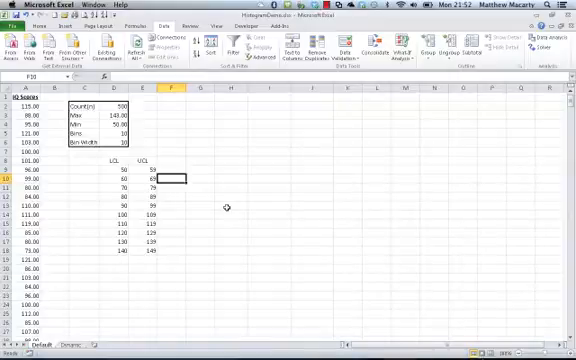
mouse_move(315, 216)
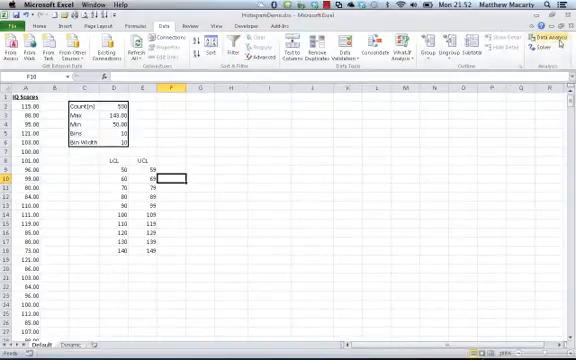
mouse_move(548, 38)
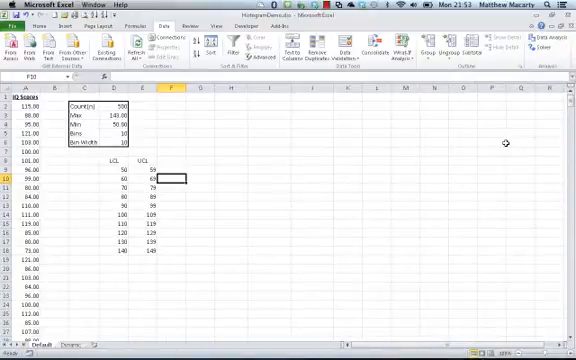
key("alt")
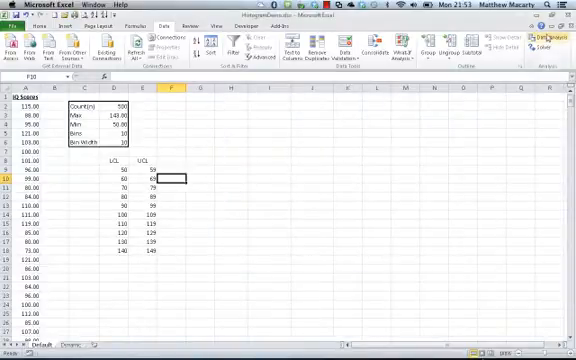
mouse_move(546, 40)
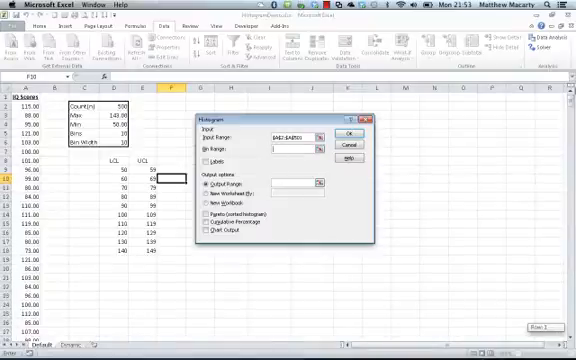
mouse_move(150, 174)
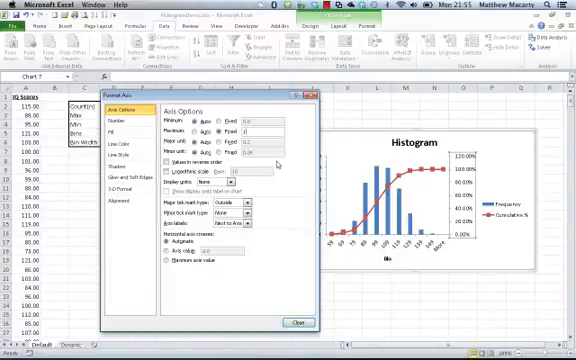
mouse_move(294, 150)
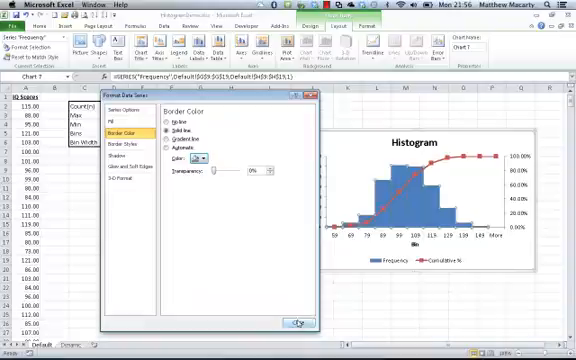
- Close Format Data Series with the solid bar outlines applied to the touching bars
left_click(295, 323)
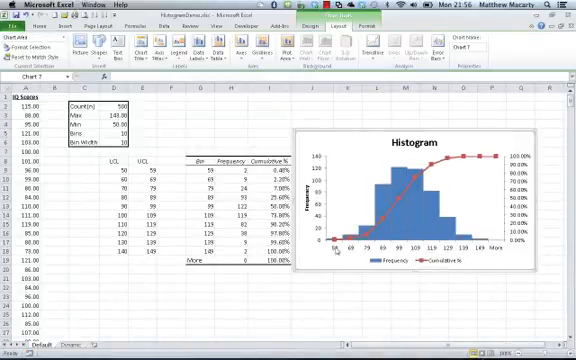
mouse_move(352, 248)
type("=D9&\" - \"&E9")
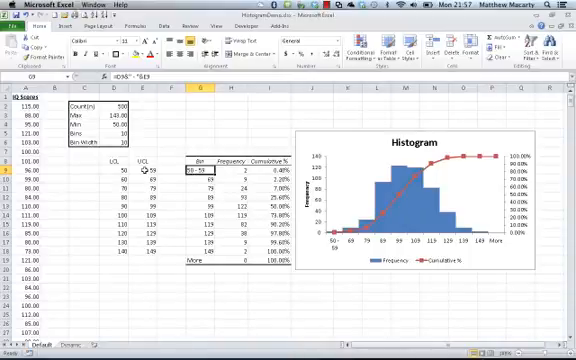
mouse_move(332, 247)
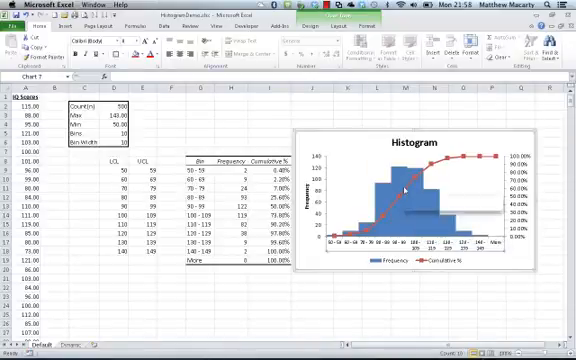
- Edit the chart's Select Data ranges so both series end at row 18, dropping the More bin
right_click(420, 185)
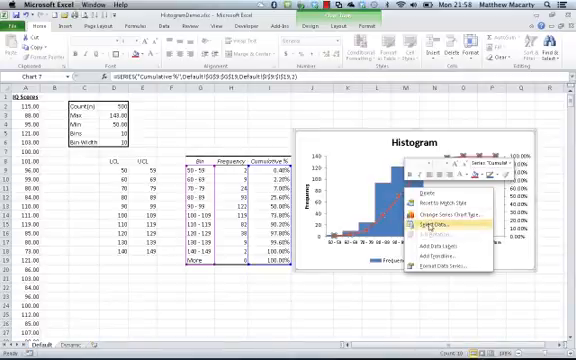
left_click(429, 232)
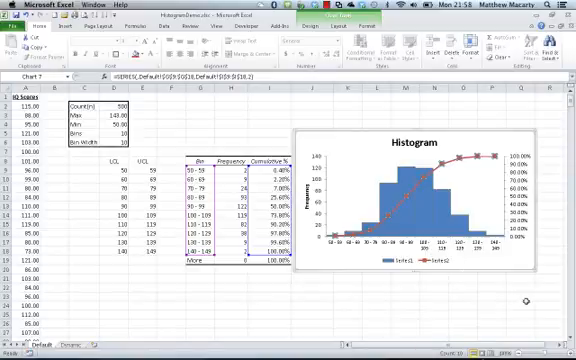
mouse_move(402, 325)
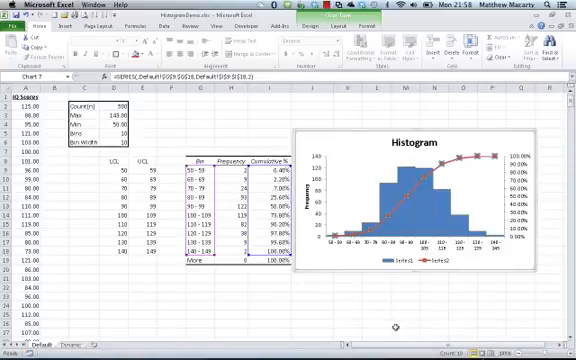